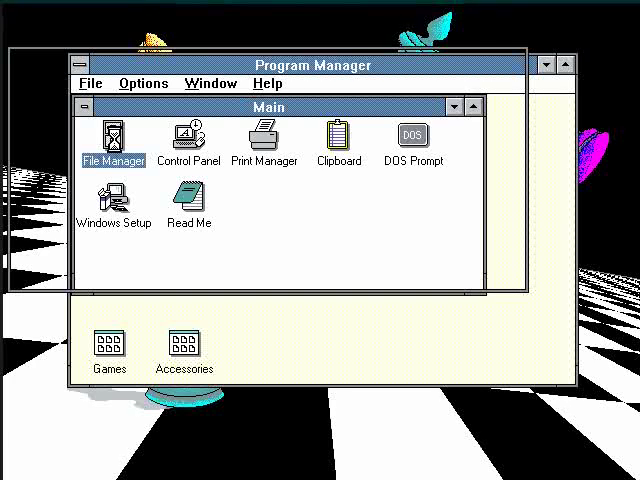
Launch File Manager and browse drive E, its INBOX folder and back to the root.
double_click(112, 138)
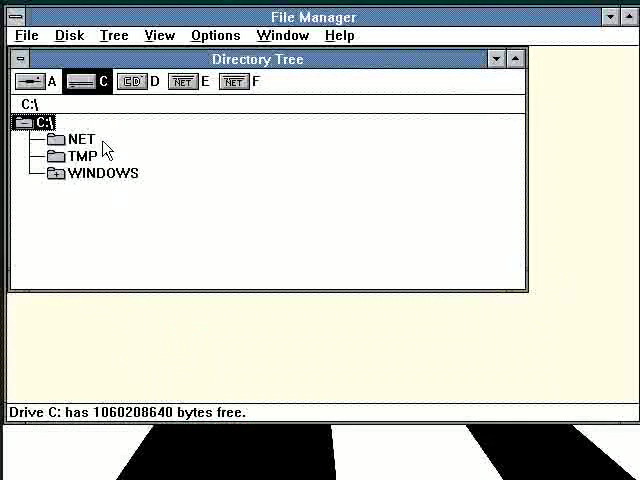
click(210, 82)
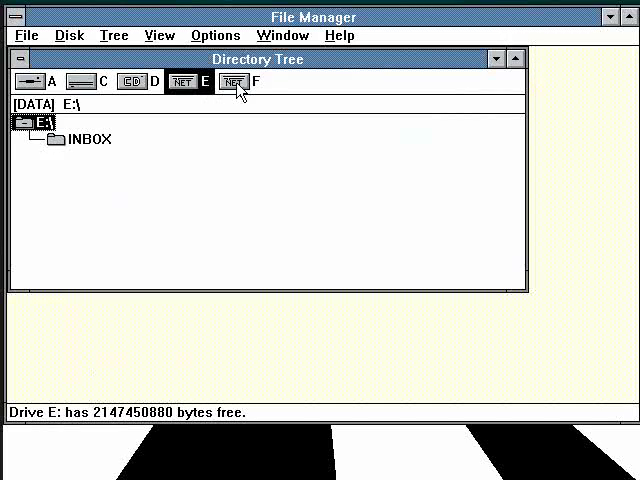
click(76, 140)
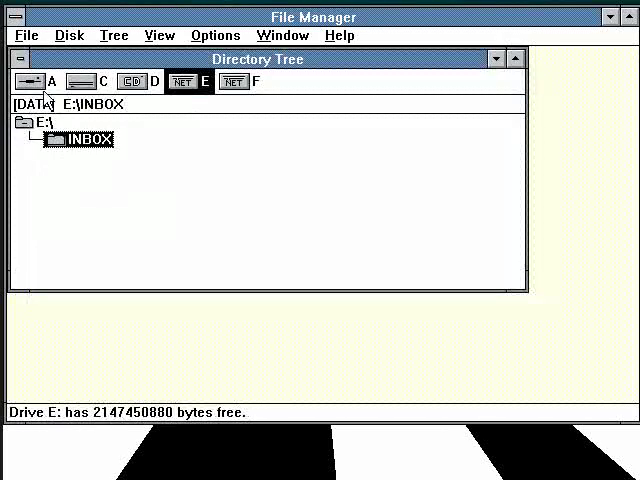
double_click(80, 138)
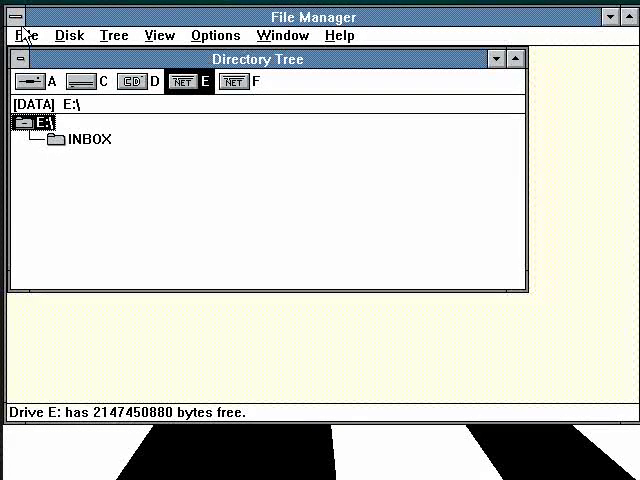
Close File Manager from its control menu and confirm the exit.
click(12, 18)
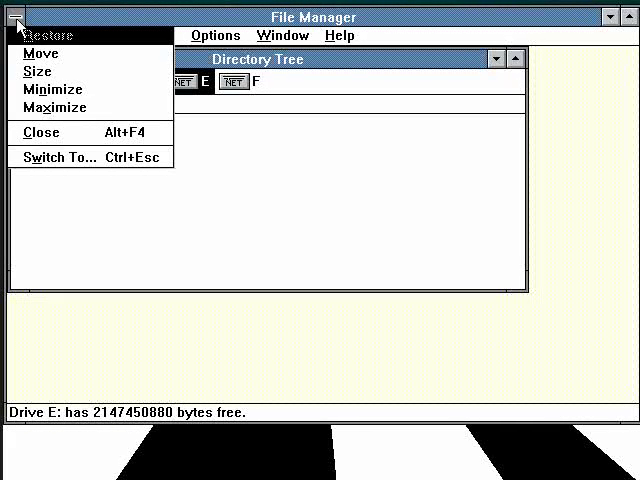
click(42, 132)
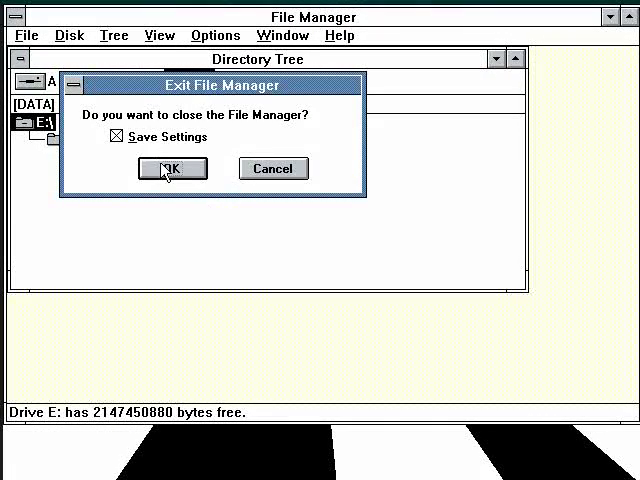
click(170, 168)
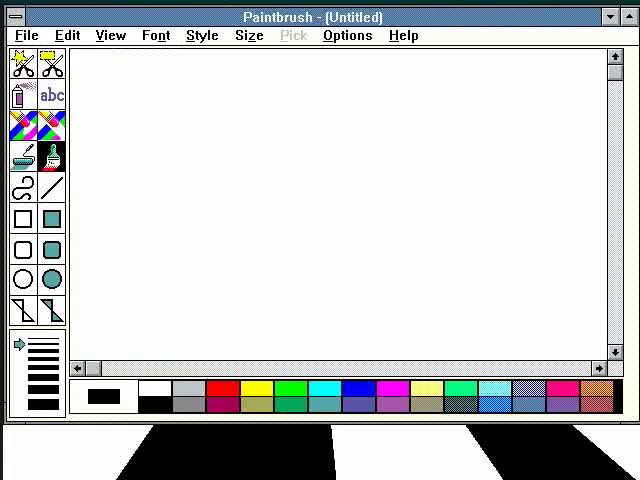
Open mypic.msp from the inbox folder on drive E, showing the red Hello! drawing.
click(20, 36)
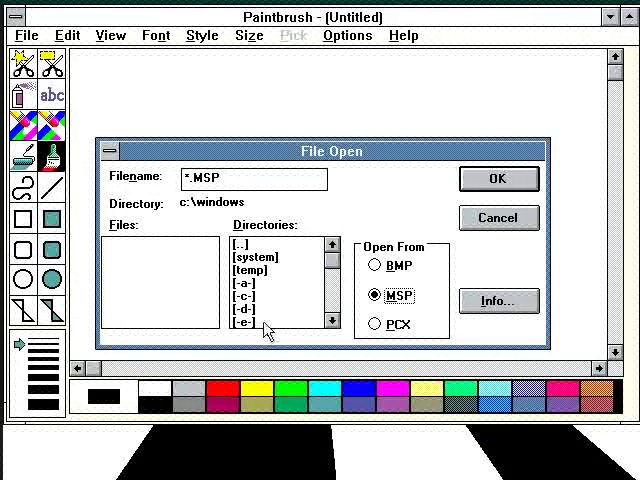
double_click(244, 324)
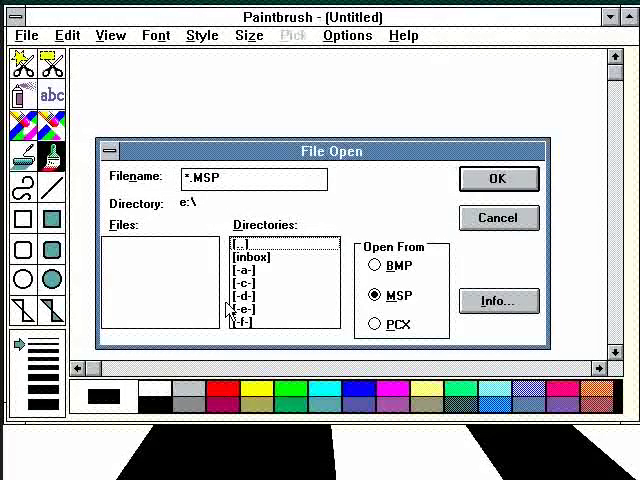
double_click(248, 256)
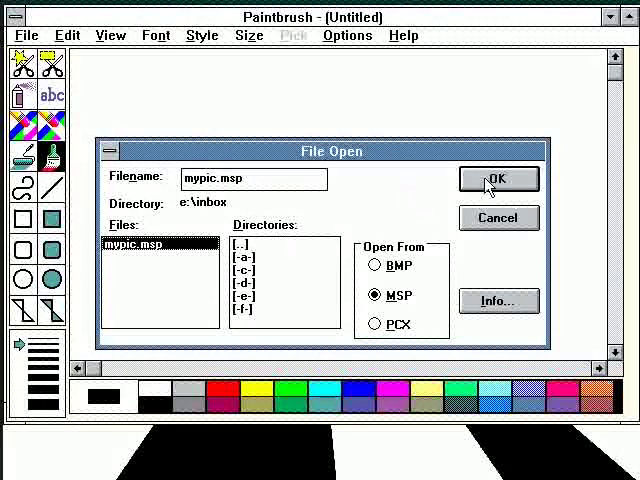
click(496, 178)
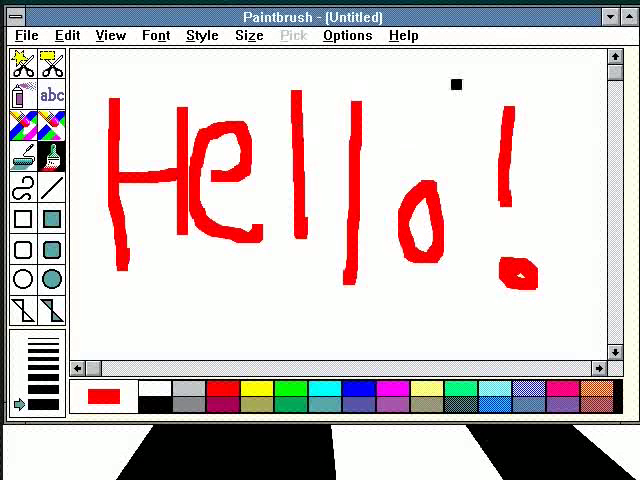
Save the drawing as HELLO.BMP in 16 Color bitmap format via Save As.
click(24, 36)
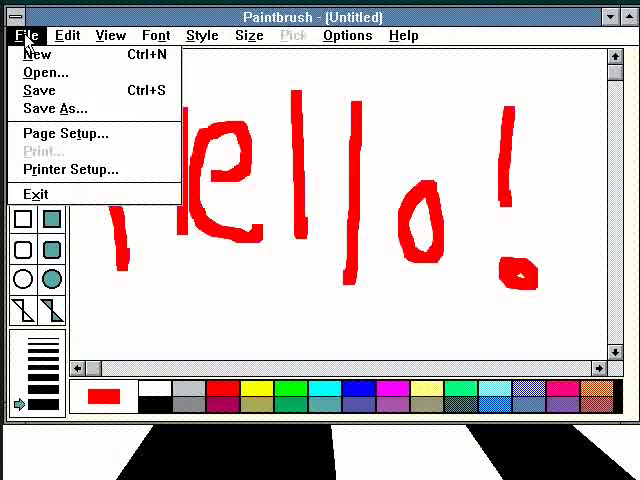
click(56, 108)
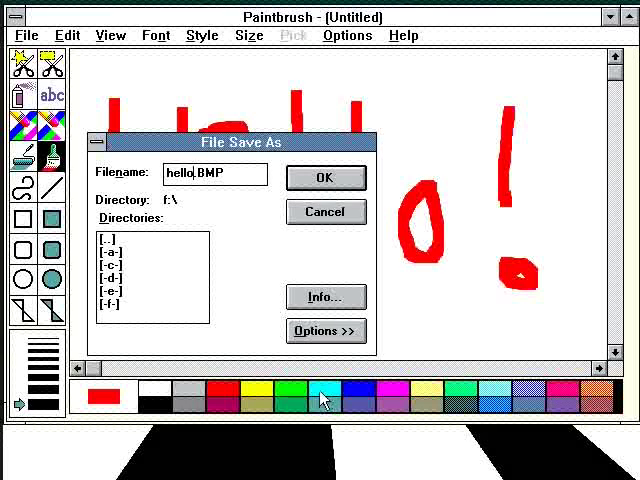
click(324, 332)
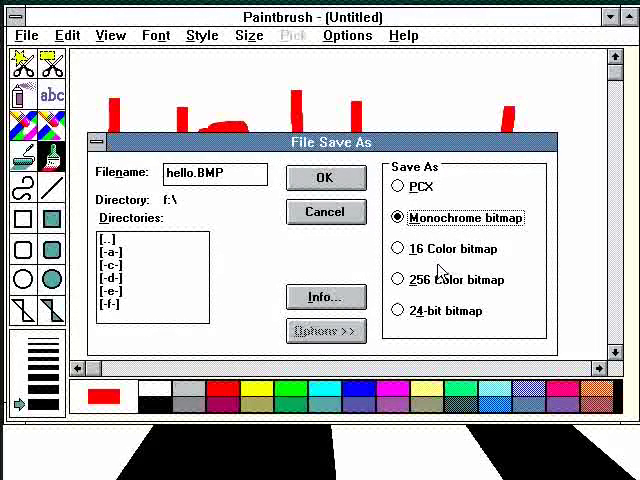
click(396, 250)
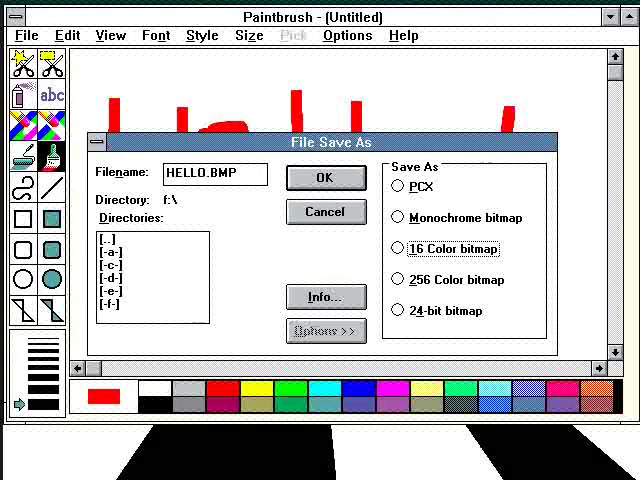
click(396, 248)
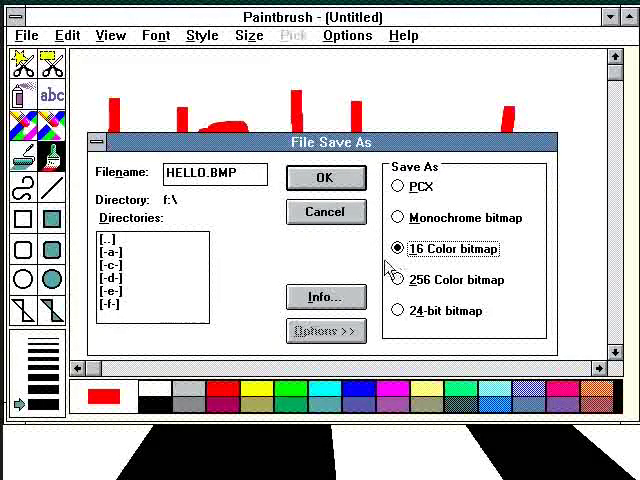
click(326, 178)
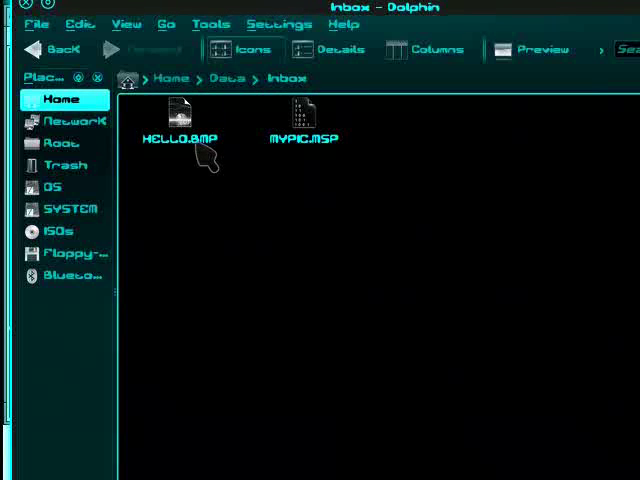
Preview HELLO.BMP in Dolphin's Inbox folder to confirm the red Hello! bitmap.
click(180, 116)
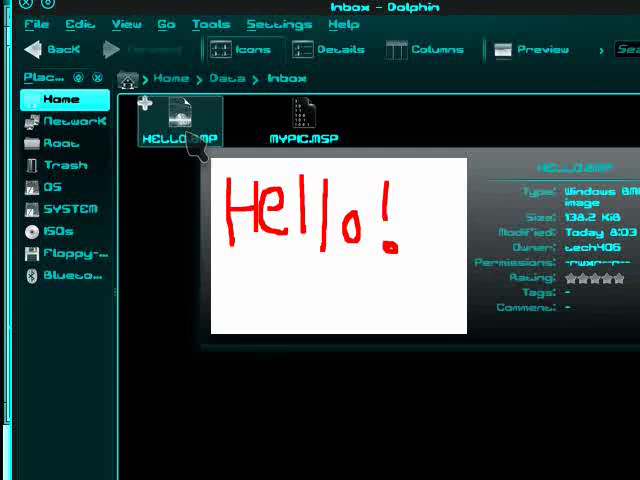
mouse_move(196, 146)
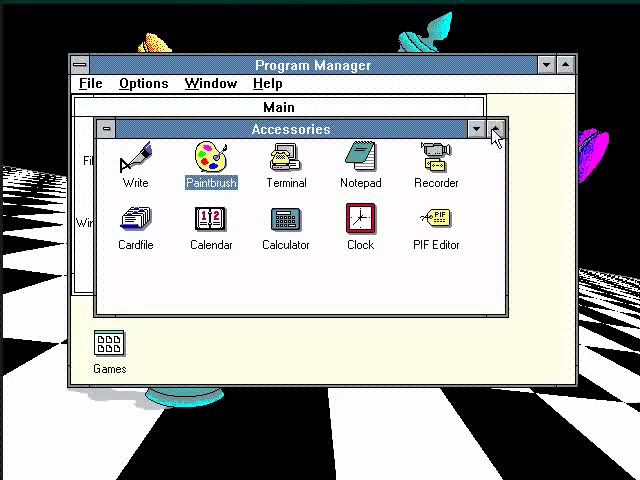
click(492, 128)
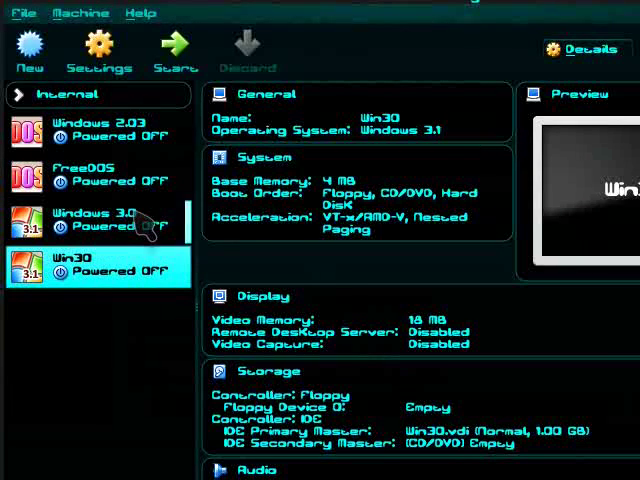
Review Win30's acceleration settings and load dos622.img into its floppy drive.
click(98, 50)
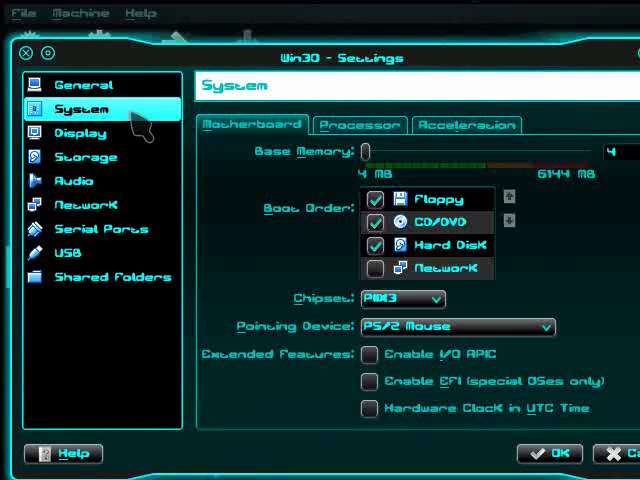
click(462, 122)
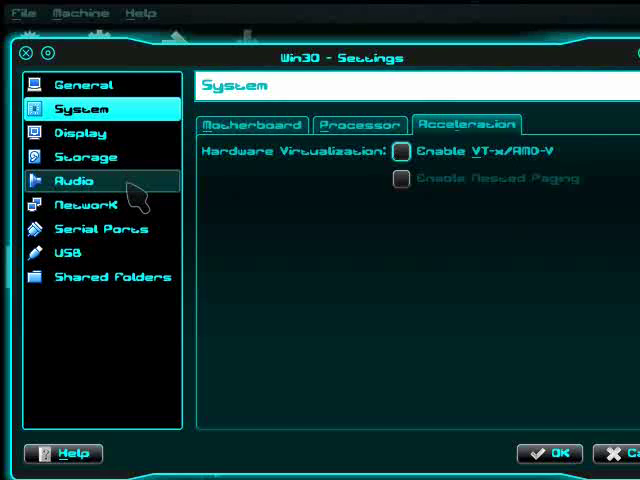
click(74, 180)
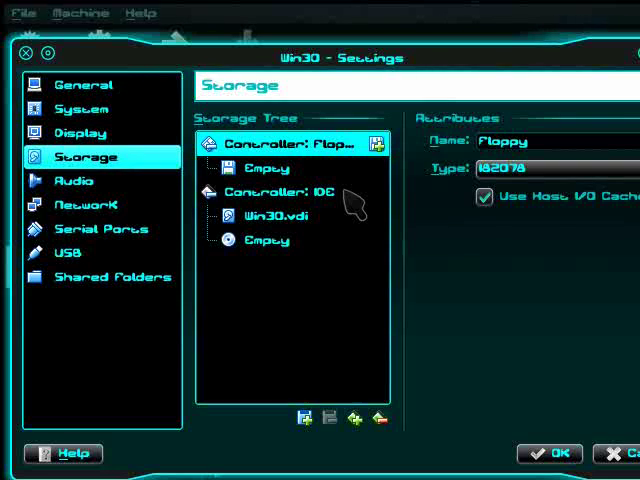
click(266, 168)
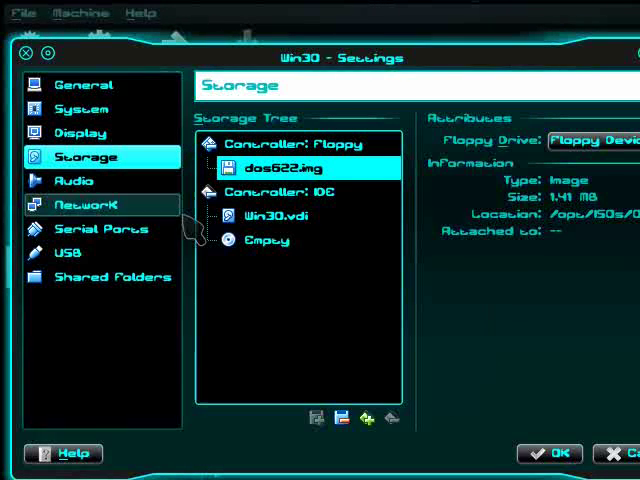
Attach the Win30 network adapter to Host-only Adapter vboxnet0 and apply the settings.
click(84, 204)
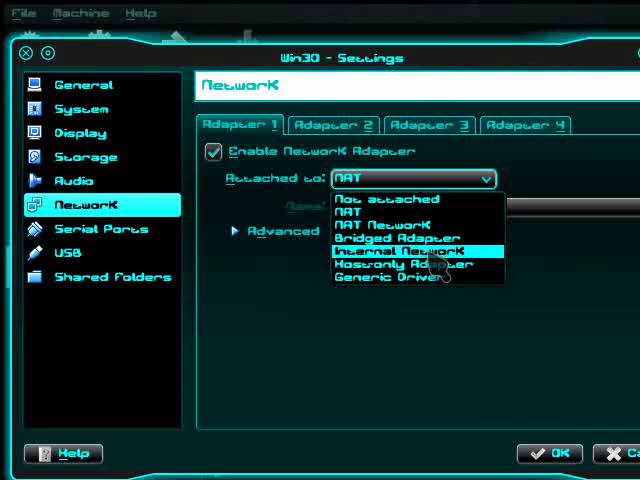
click(404, 264)
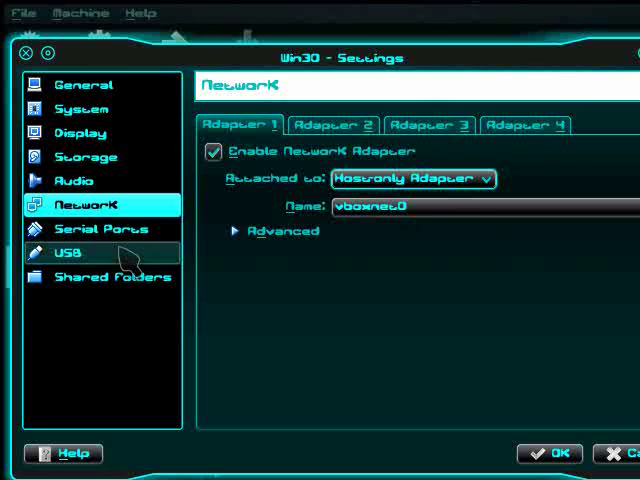
click(66, 252)
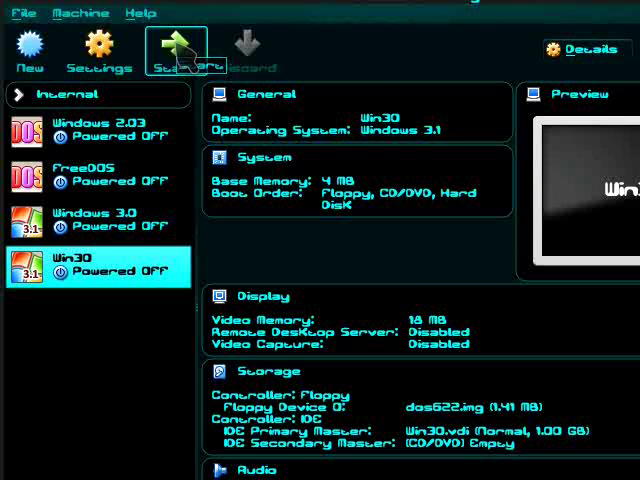
Boot Win30 from floppy, run fdisk /mbr and setupc, confirming Y to format drive C.
click(172, 44)
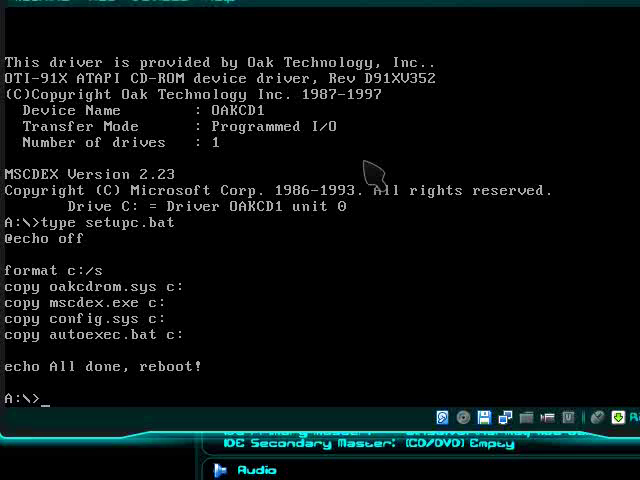
text(fdisk)
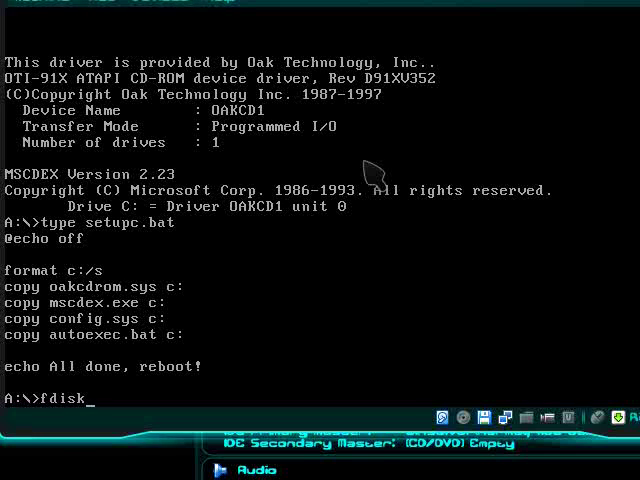
text(/mb)
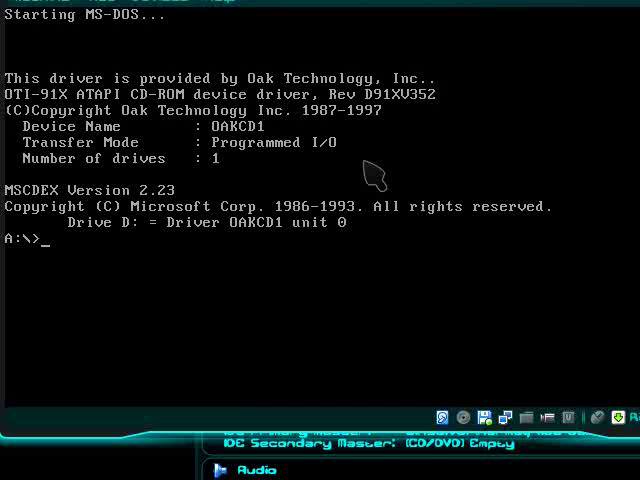
text(setupc)
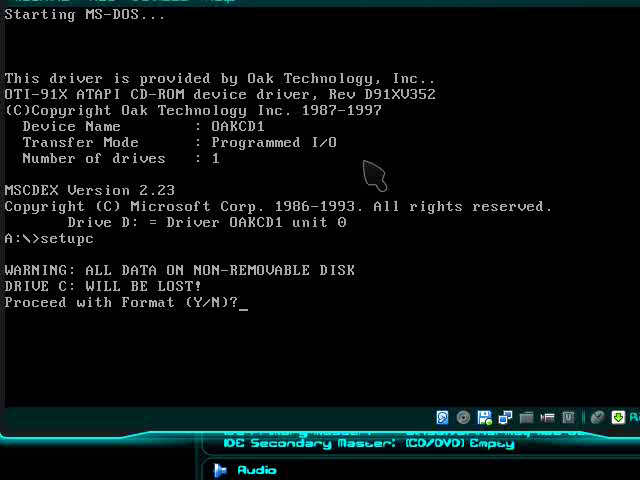
text(y)
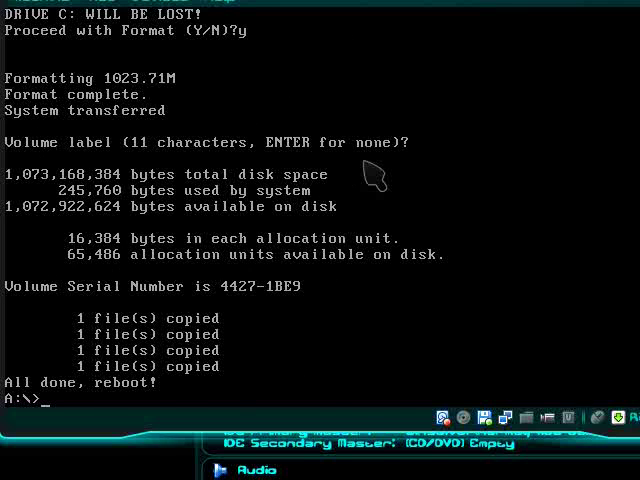
mouse_move(496, 412)
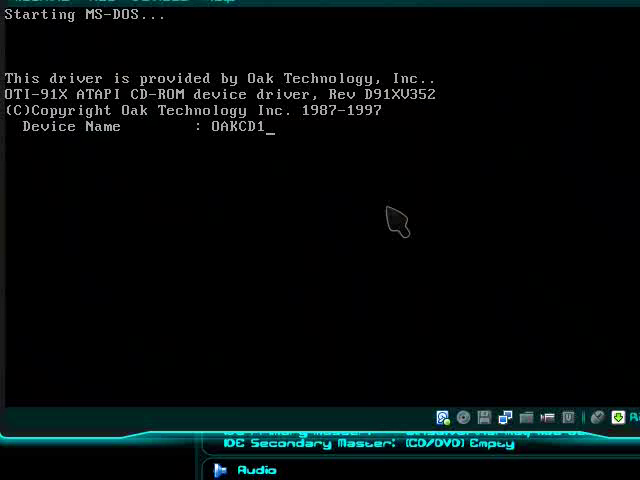
mouse_move(488, 422)
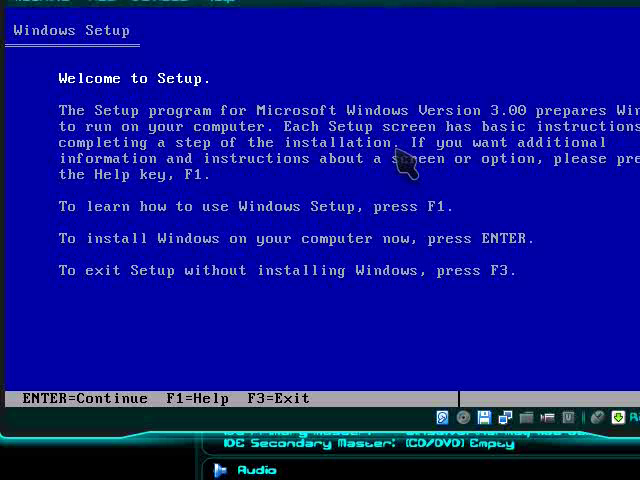
Begin Windows installation and accept the detected hardware configuration.
key(enter)
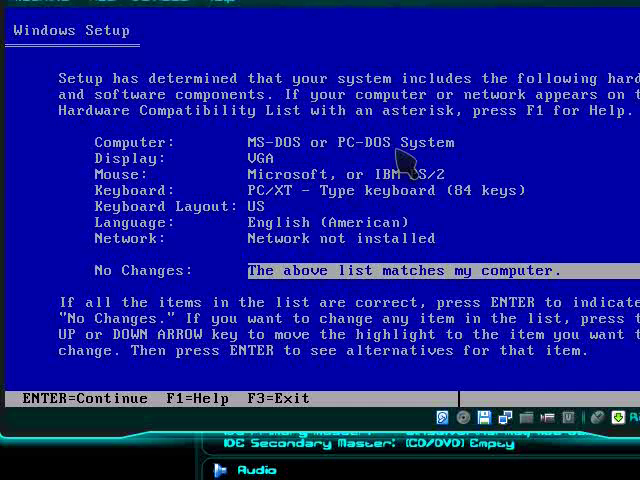
key(enter)
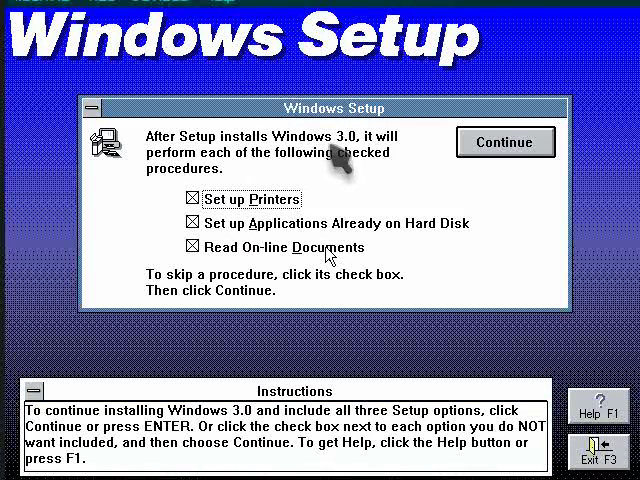
Uncheck Set up Printers, continue Setup and confirm Disk #3 is inserted.
click(194, 200)
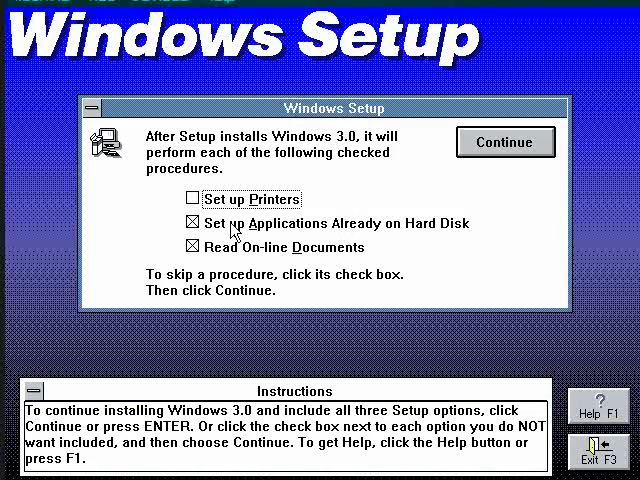
click(504, 142)
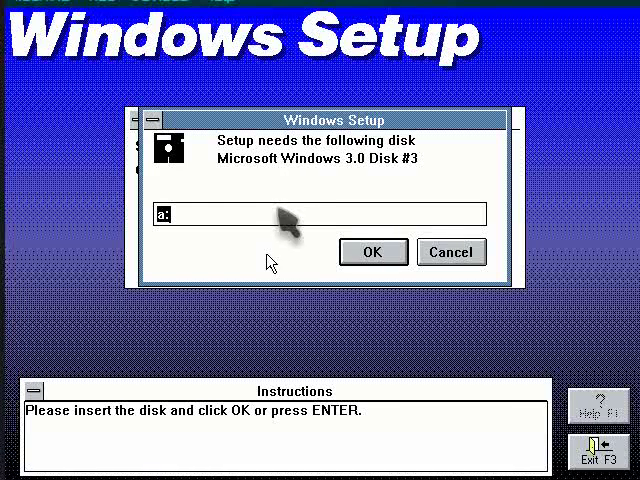
click(372, 252)
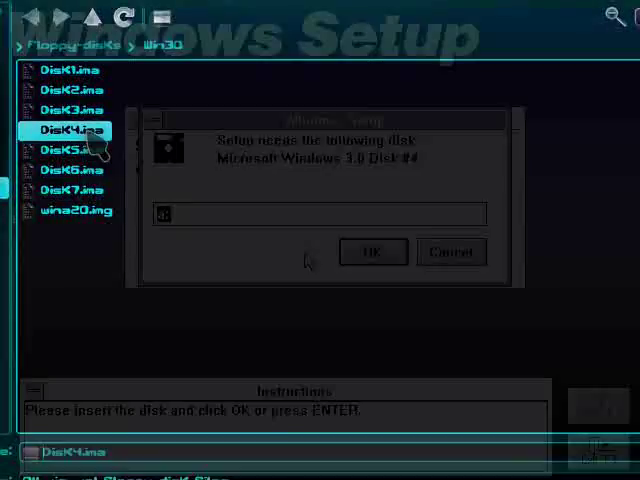
Supply Disk4.ima and Disk5.ima to Setup through the floppy image browser.
click(372, 252)
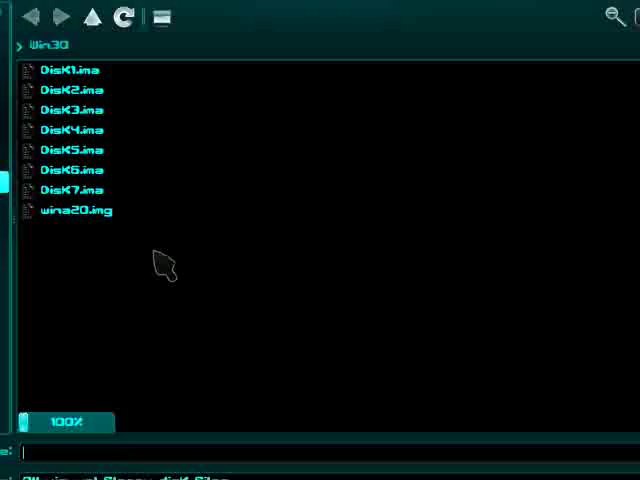
click(68, 170)
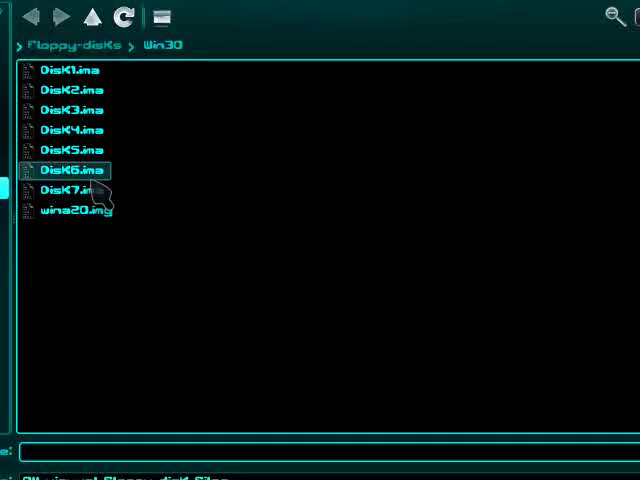
double_click(68, 168)
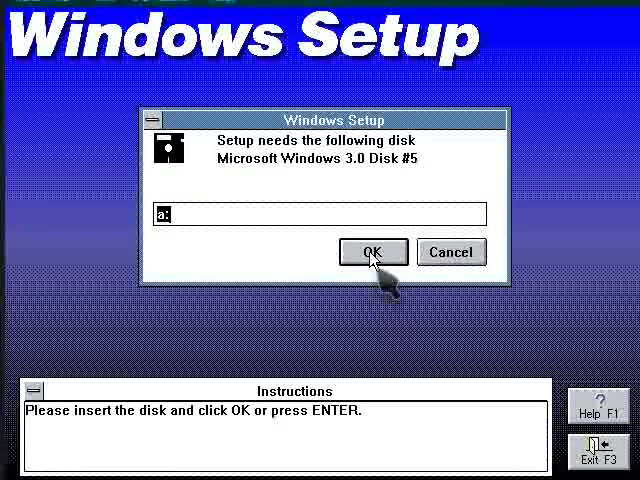
click(372, 252)
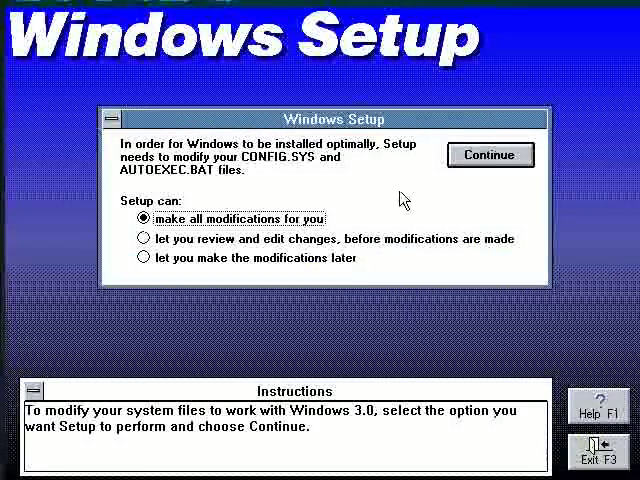
Let Setup make all modifications to CONFIG.SYS and AUTOEXEC.BAT and acknowledge the backups.
click(490, 156)
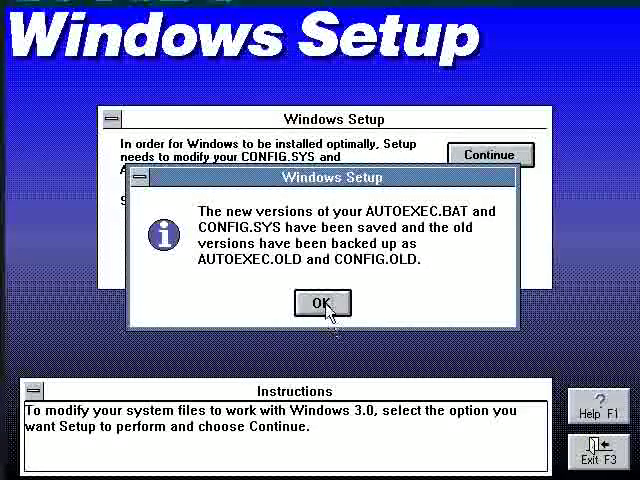
click(324, 302)
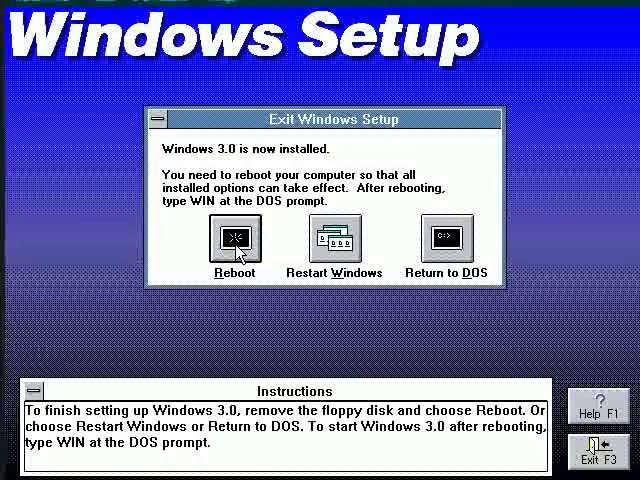
mouse_move(344, 300)
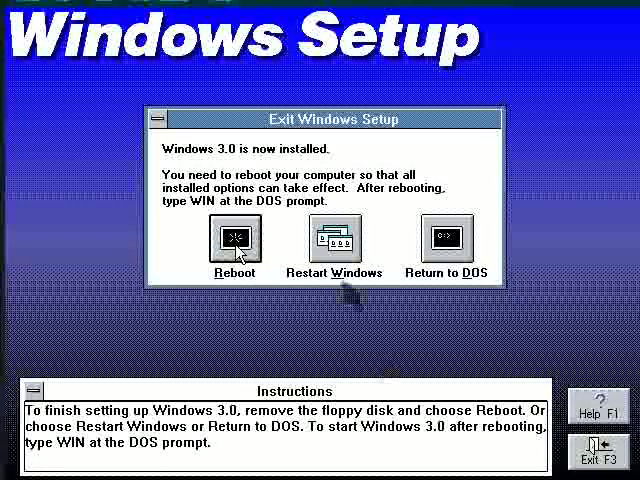
Reboot from Exit Windows Setup and run win twice at C:\> to reach Program Manager.
click(236, 238)
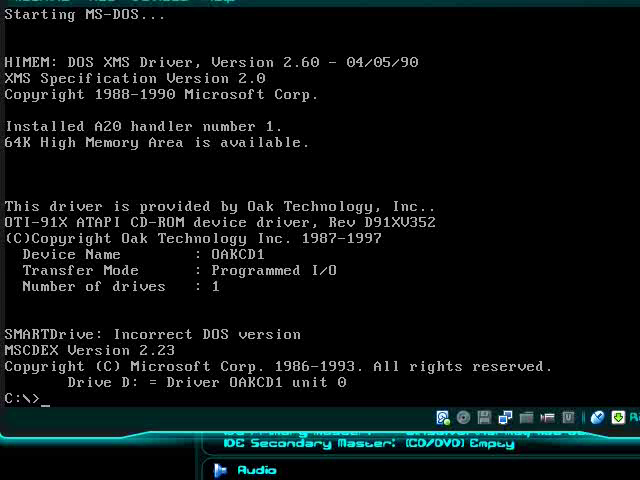
text(win)
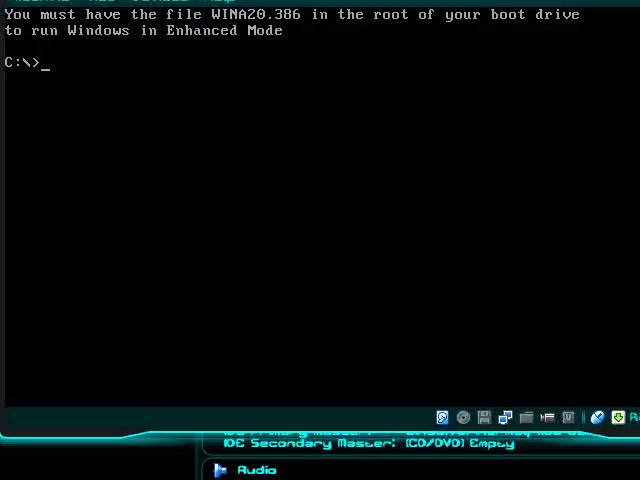
text(win)
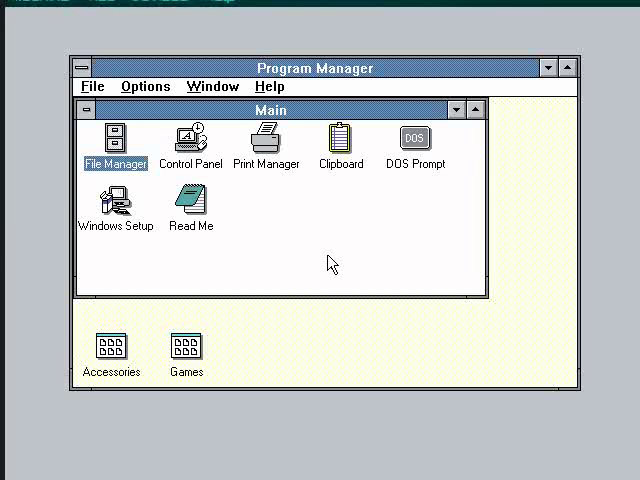
Check the running mode in About Program Manager and dismiss the box.
click(270, 86)
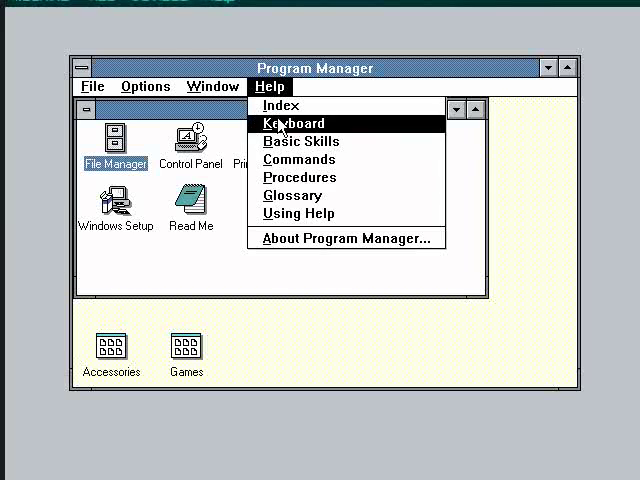
click(344, 240)
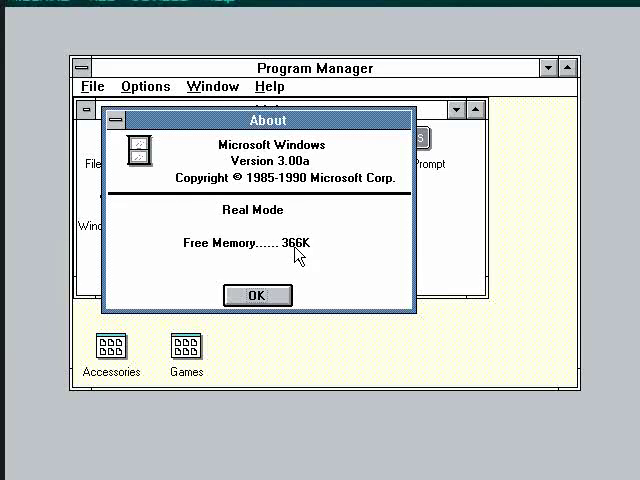
click(256, 296)
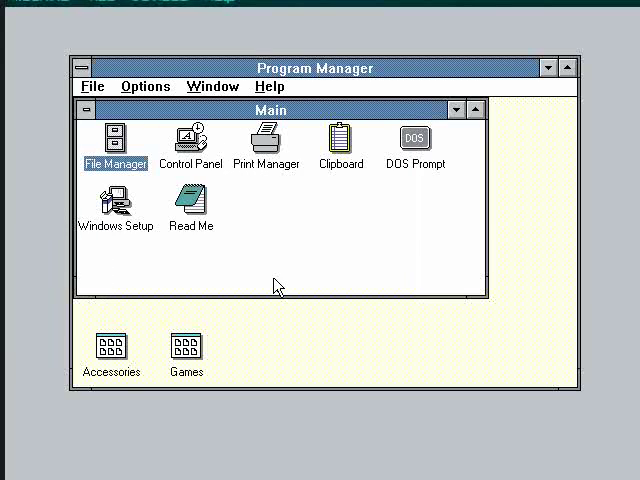
mouse_move(290, 232)
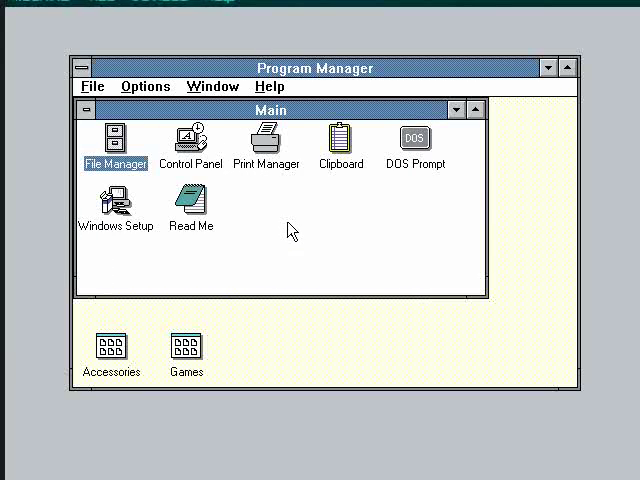
Re-check About Program Manager after switching, then begin Exit Windows from the File menu.
click(92, 64)
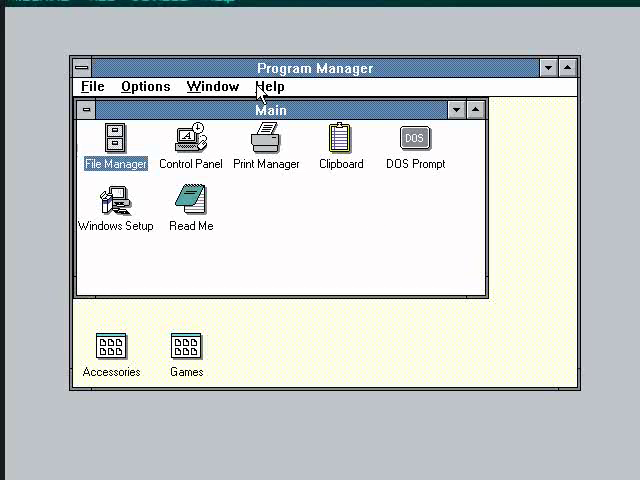
click(266, 84)
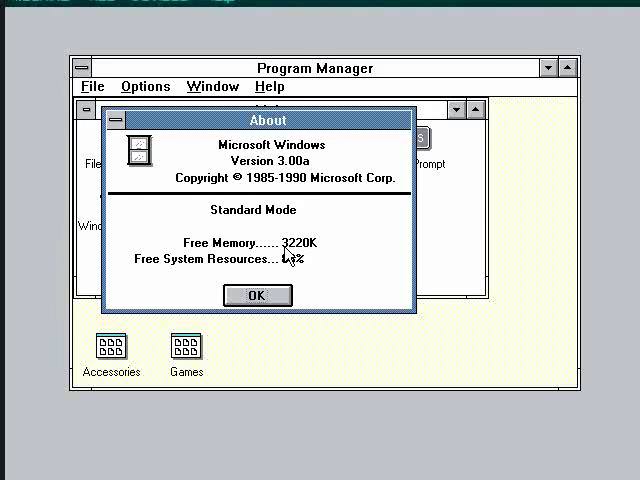
click(256, 296)
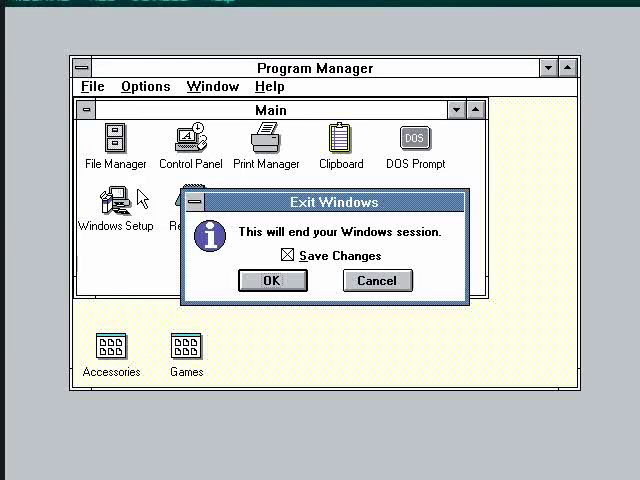
click(272, 280)
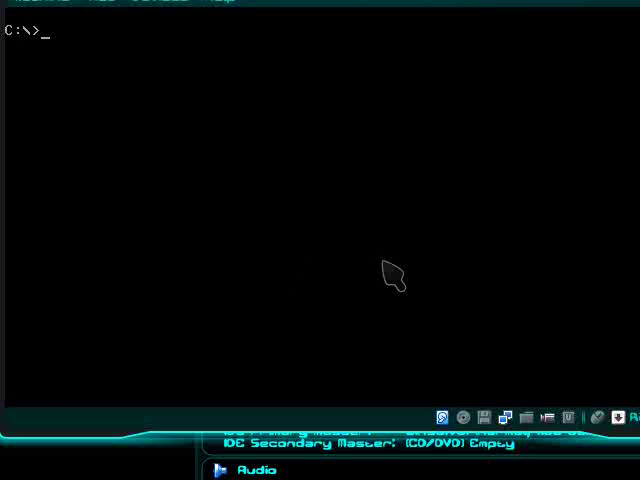
mouse_move(480, 410)
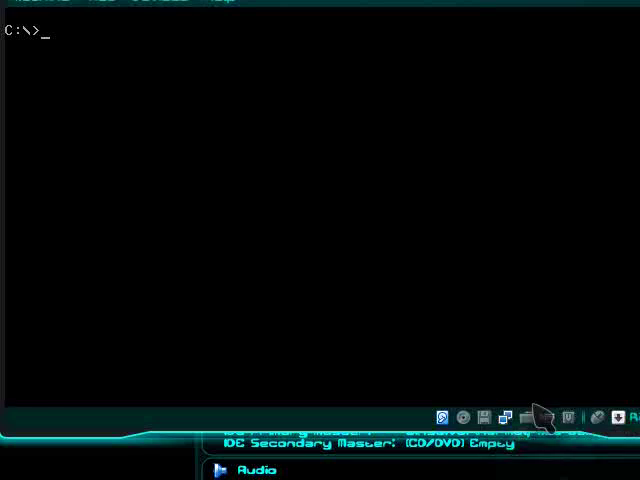
mouse_move(328, 236)
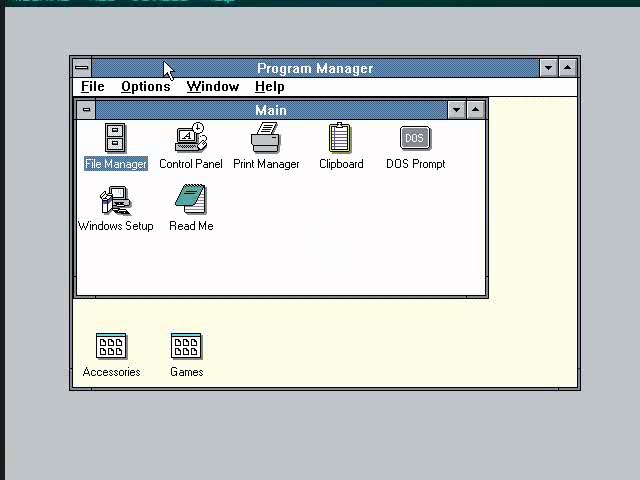
click(268, 86)
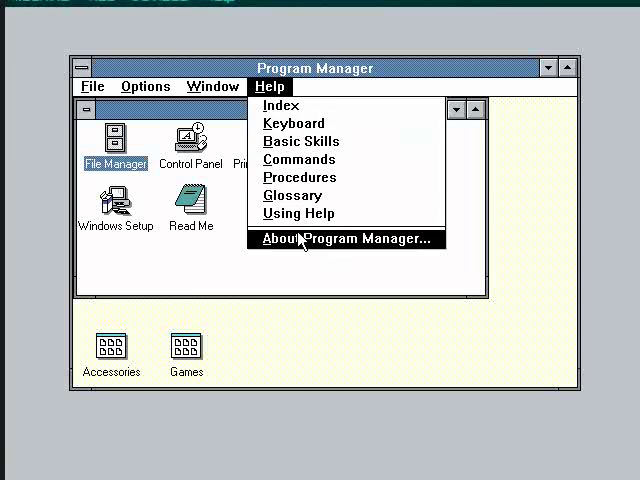
click(348, 240)
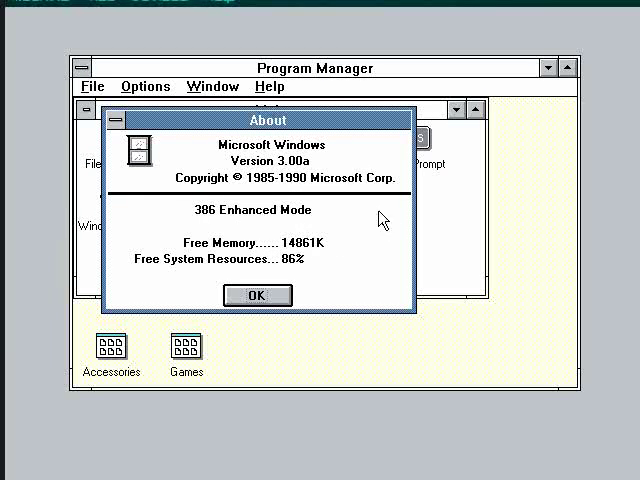
mouse_move(268, 296)
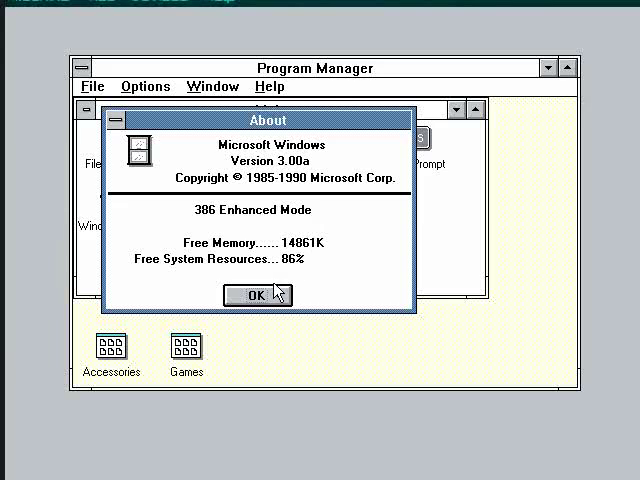
click(256, 296)
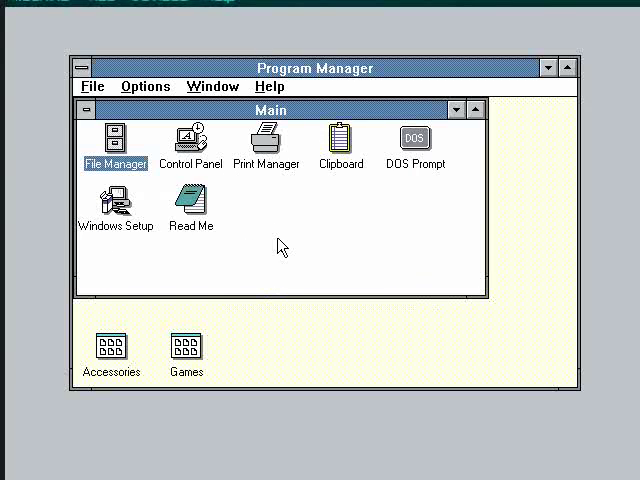
mouse_move(152, 212)
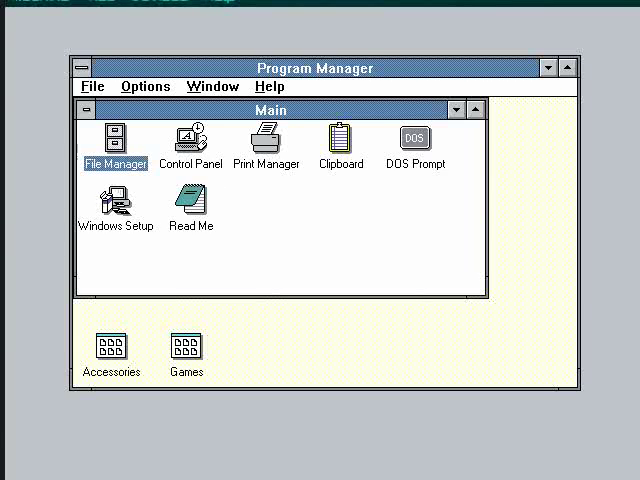
double_click(116, 136)
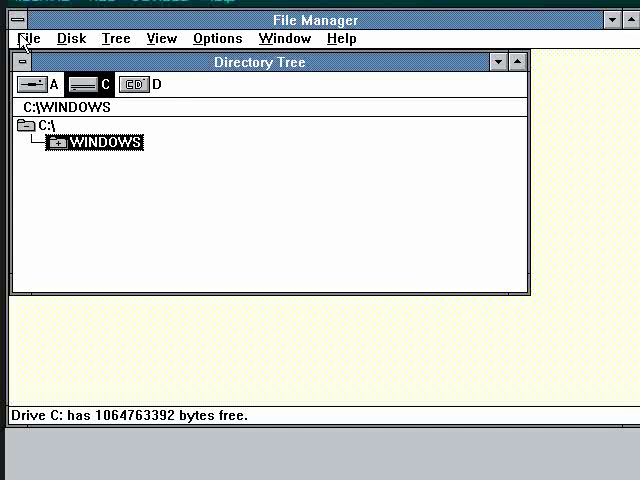
Close File Manager and Windows, attach the MS Network Client disk image as D: and list its files.
click(32, 36)
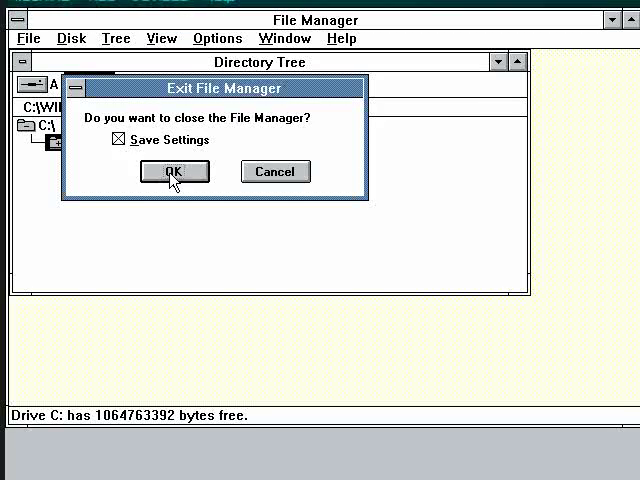
click(172, 172)
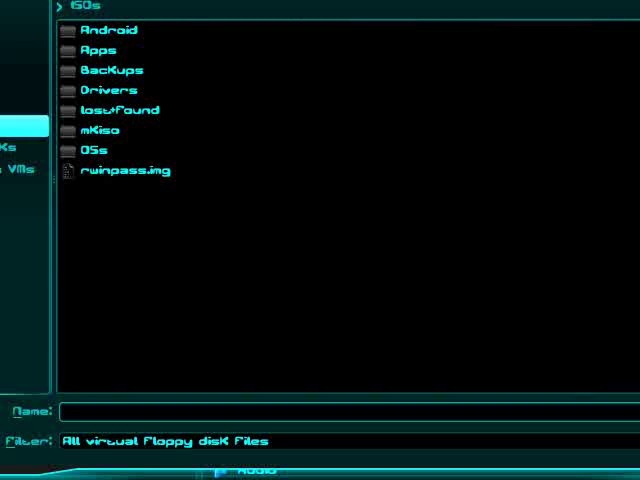
click(104, 88)
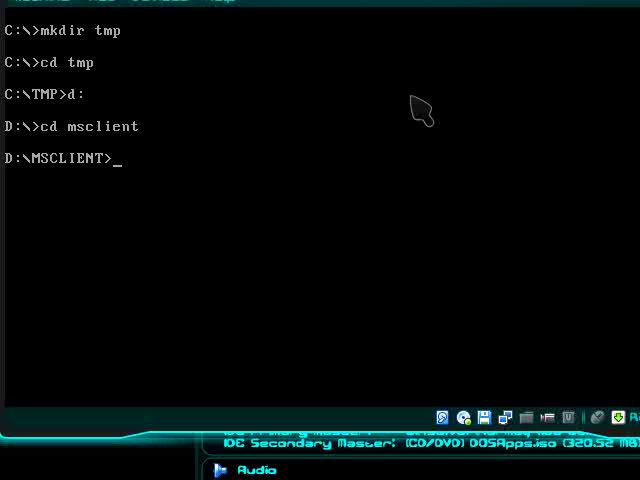
text(dir)
text(se)
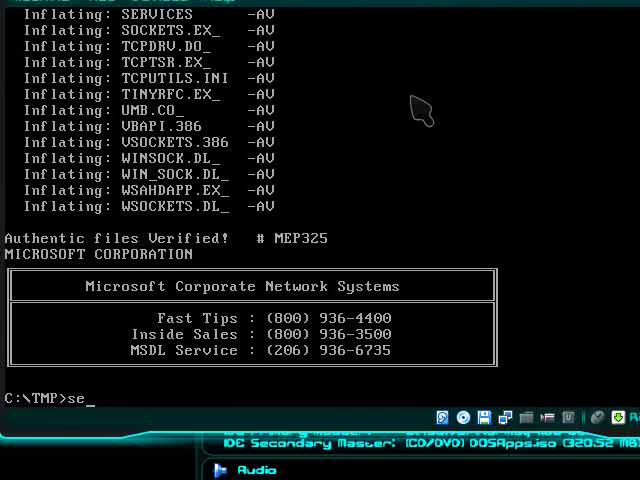
Run Network Client setup, choose the unlisted AMD PCNET driver from C:\TMP and enter user name tech406.
key(enter)
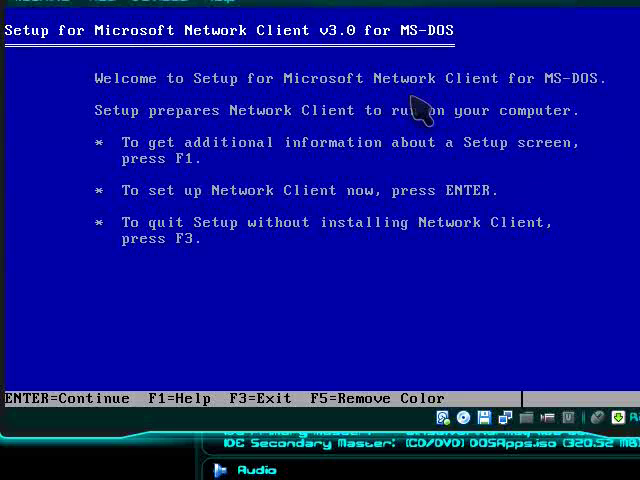
key(enter)
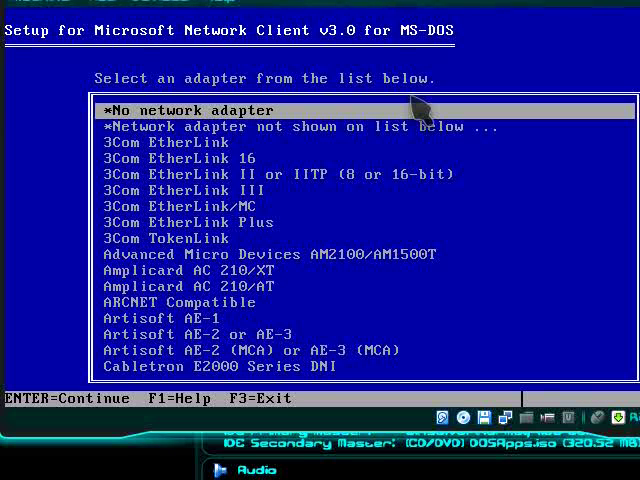
key(enter)
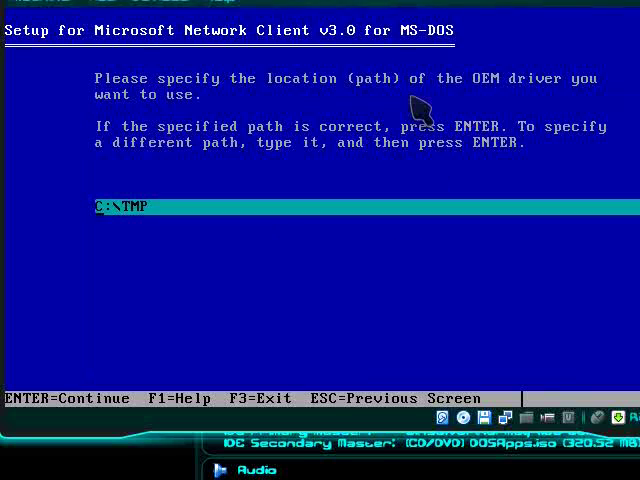
key(enter)
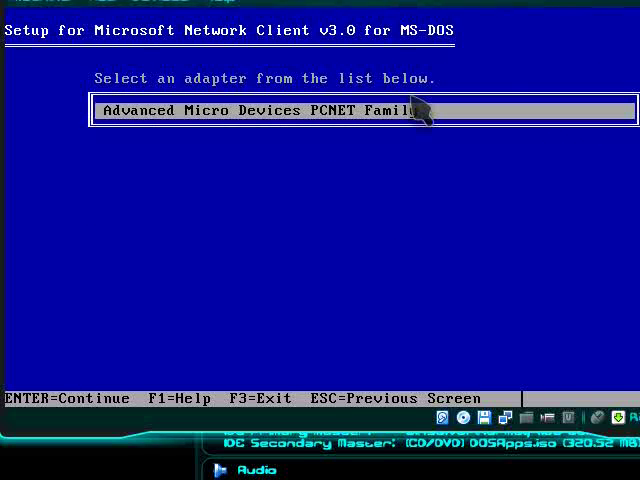
key(enter)
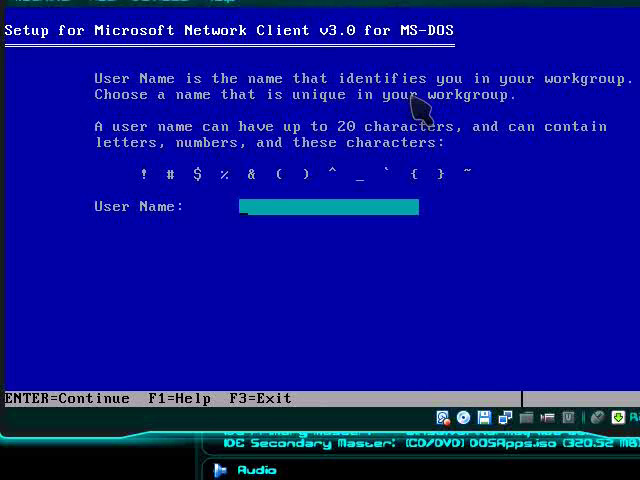
text(tech40)
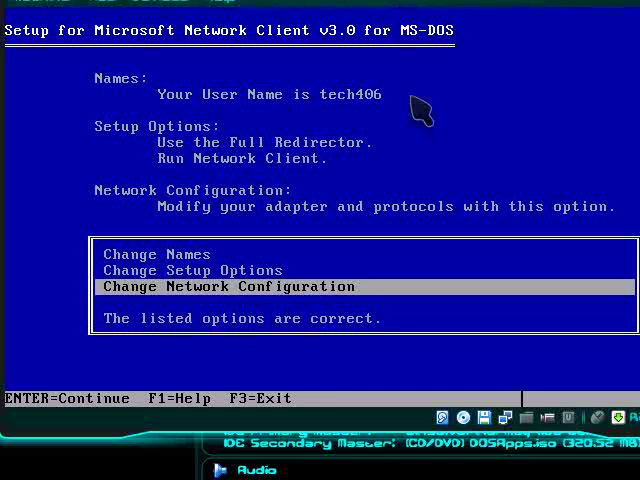
In Change Network Configuration replace NWLink IPX with Microsoft TCP/IP and accept C:\TMP as driver path.
key(Enter)
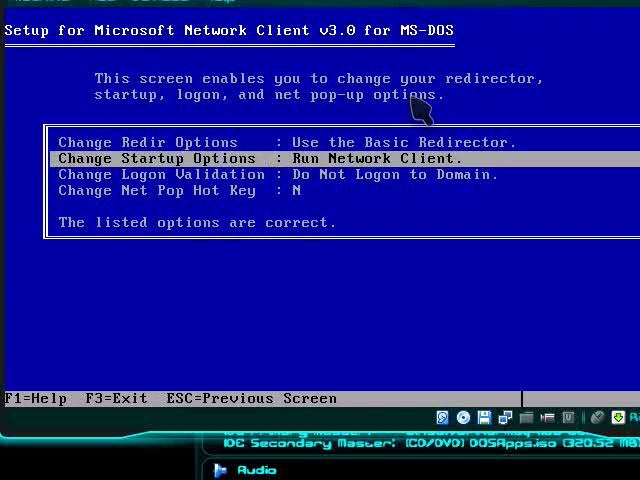
key(Down)
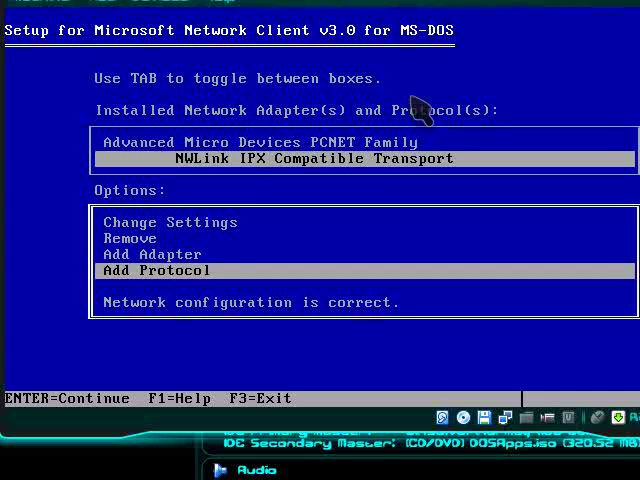
click(156, 270)
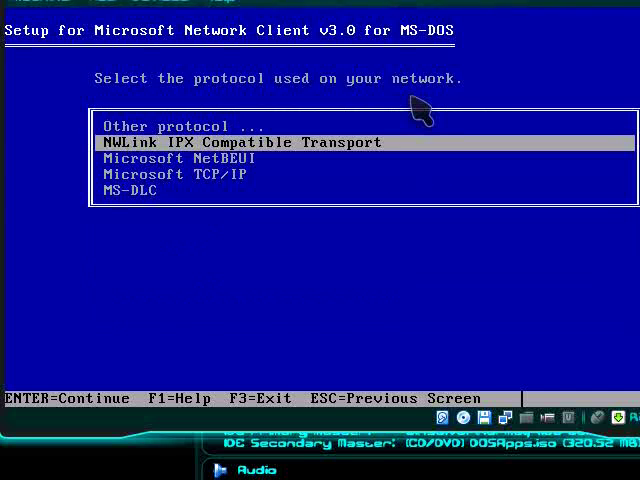
key(enter)
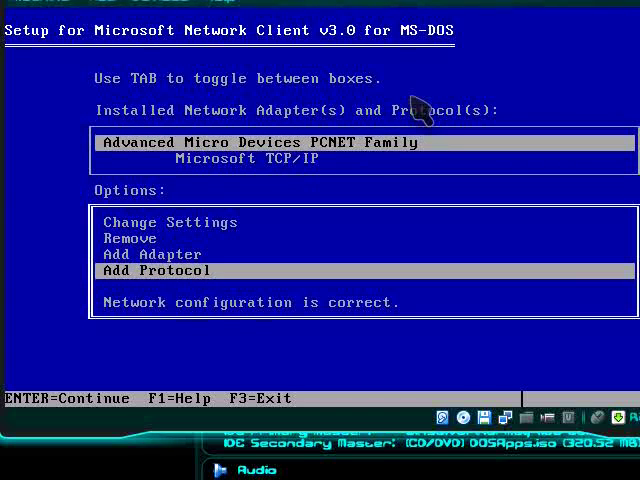
key(Down)
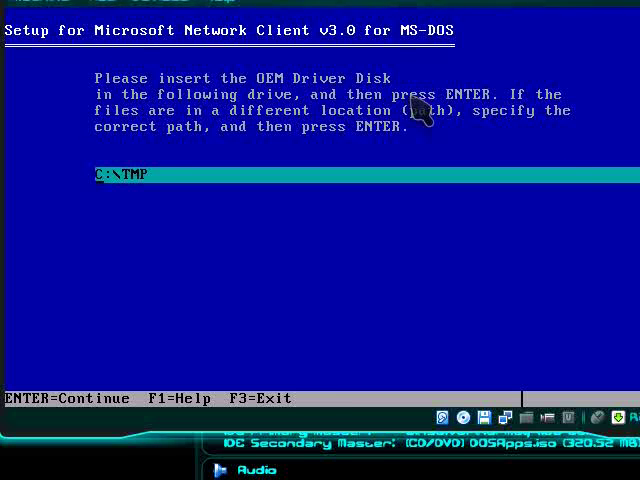
key(enter)
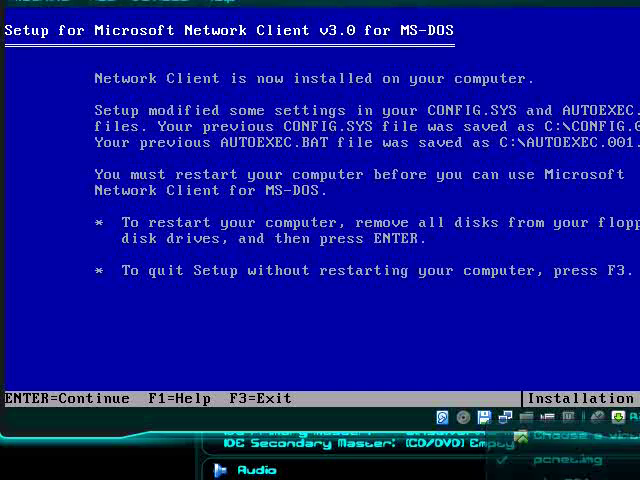
Restart with the TCP/IP drivers, map \\server\data as drive E: and start Windows.
key(enter)
text(net use e: \\lmserv\)
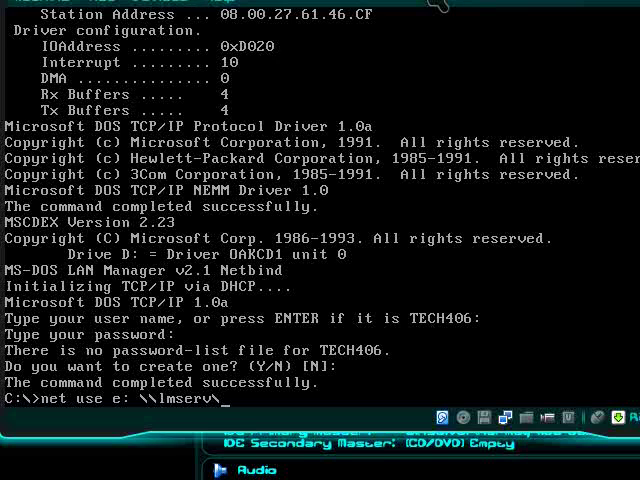
text(data)
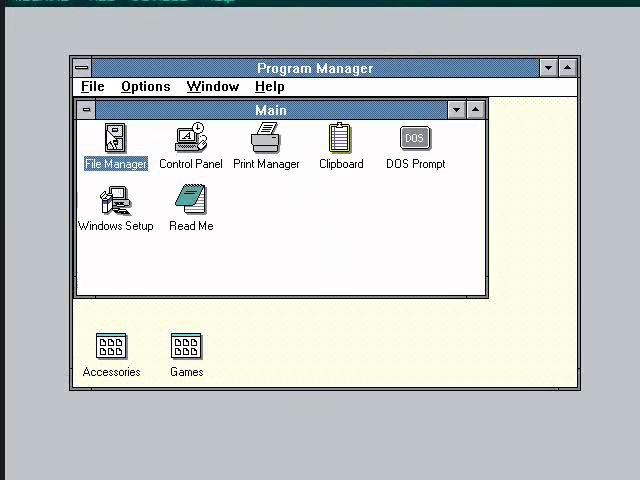
double_click(114, 136)
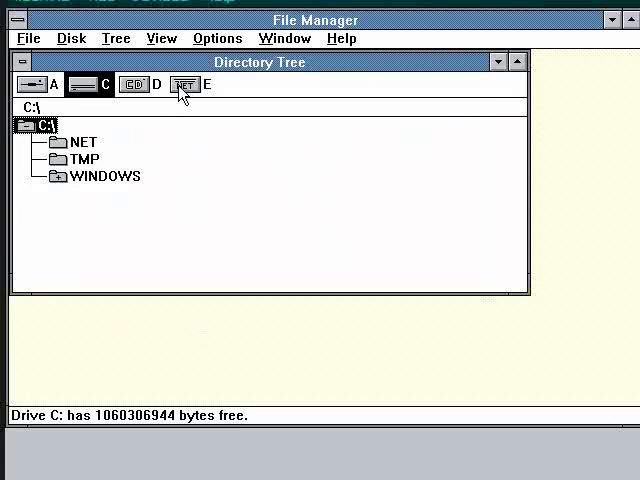
click(184, 84)
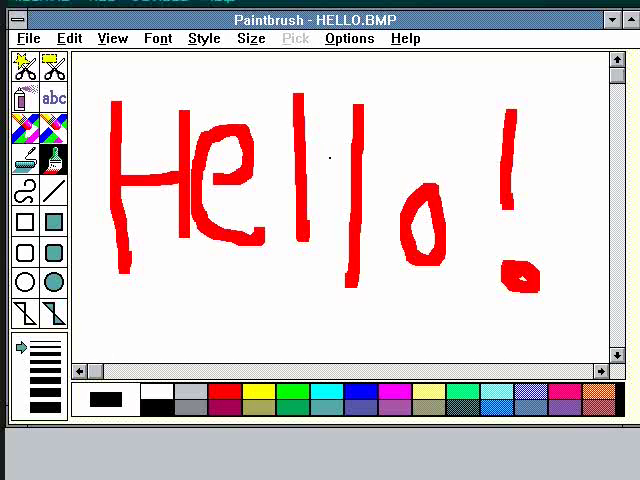
click(14, 22)
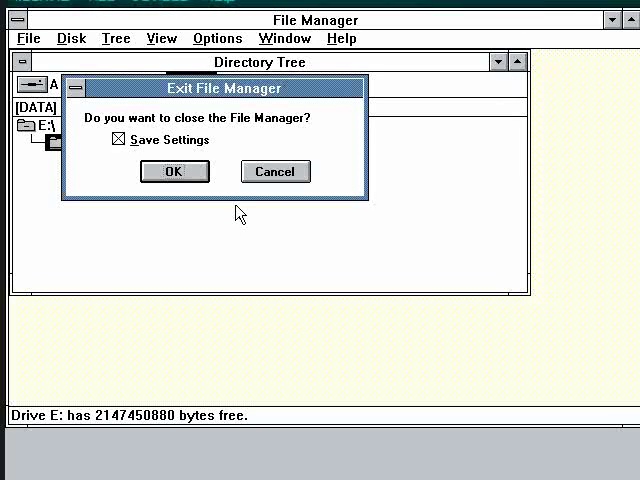
click(174, 172)
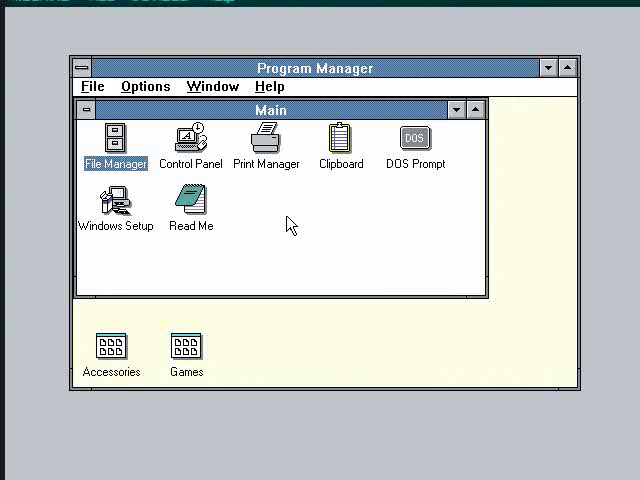
double_click(112, 348)
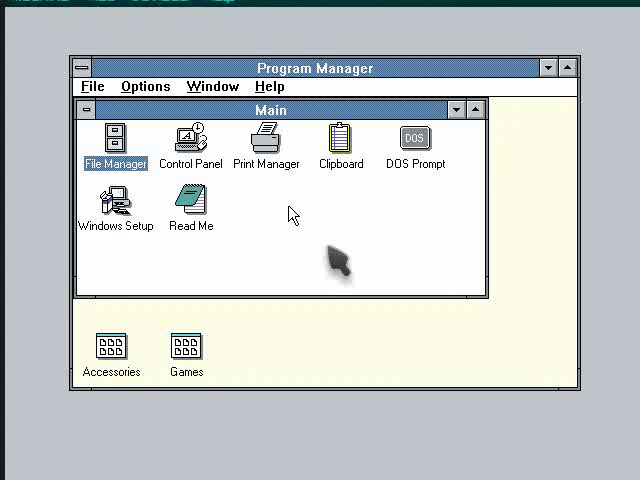
mouse_move(560, 270)
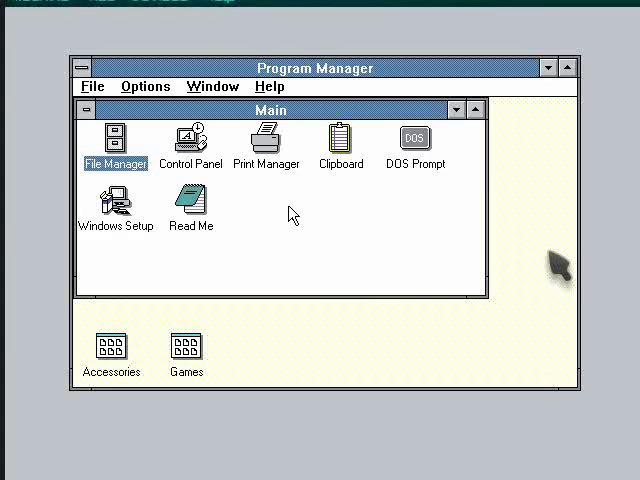